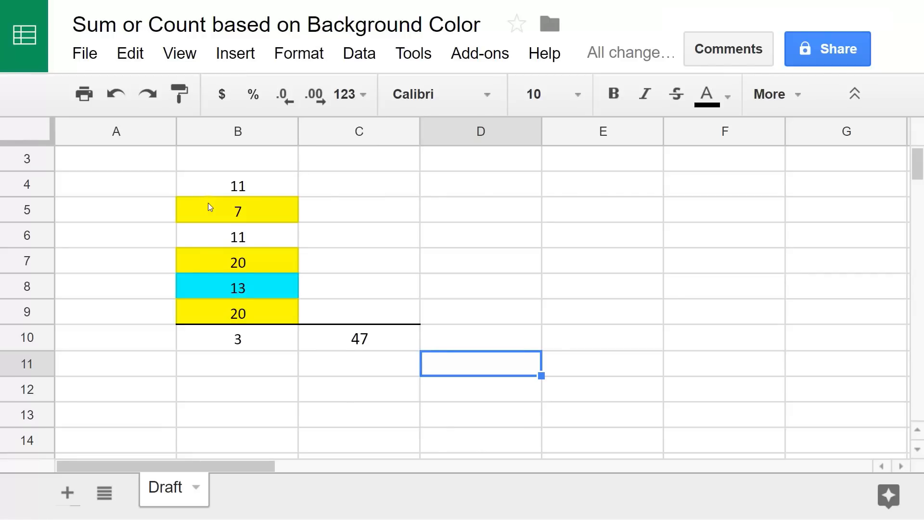
mouse_move(344, 394)
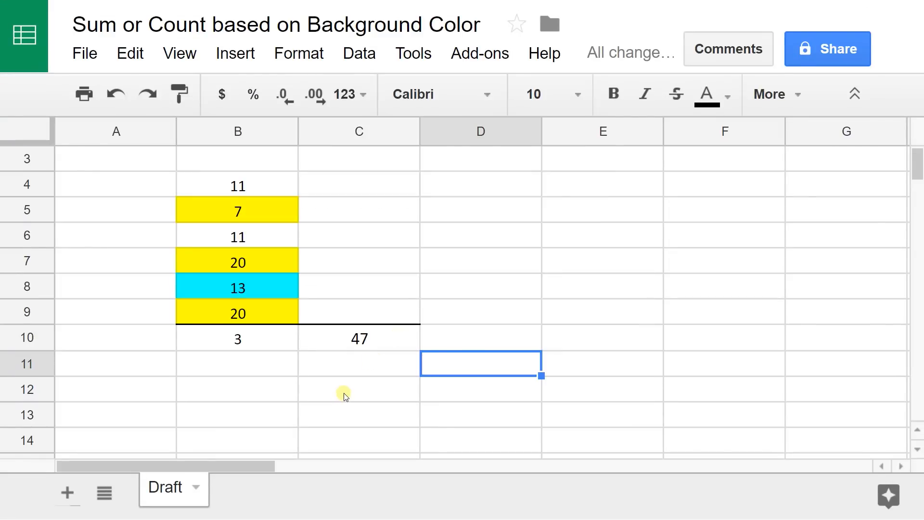
mouse_move(216, 386)
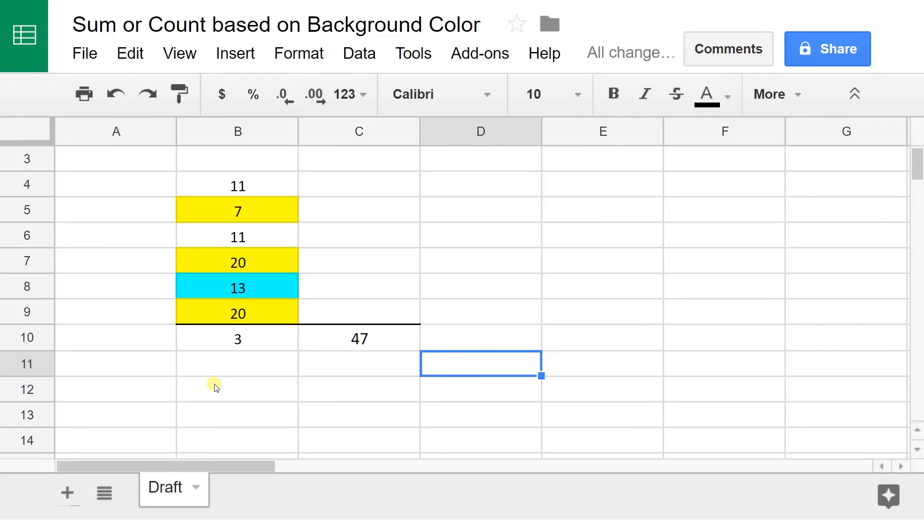
mouse_move(201, 196)
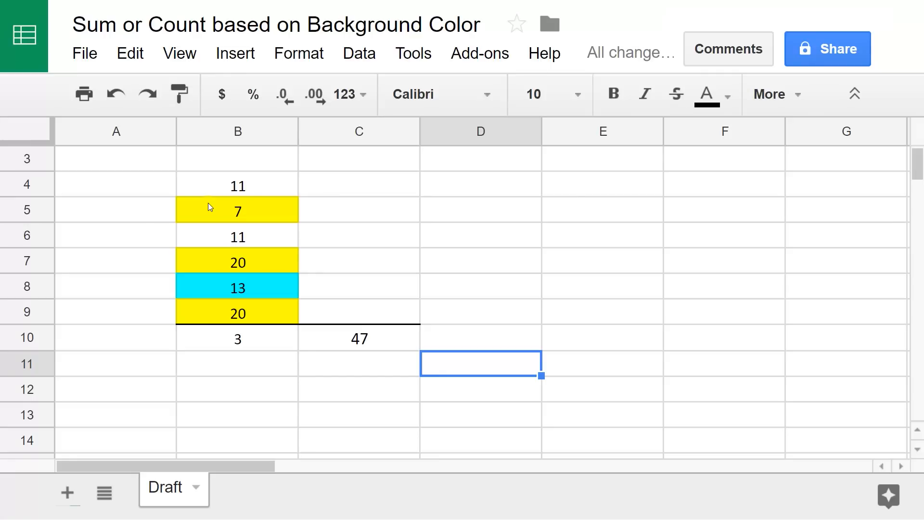
Enter =countColoredCells(B4:B9,B5) in B10 to count cells matching B5's yellow, giving 3
left_click(237, 364)
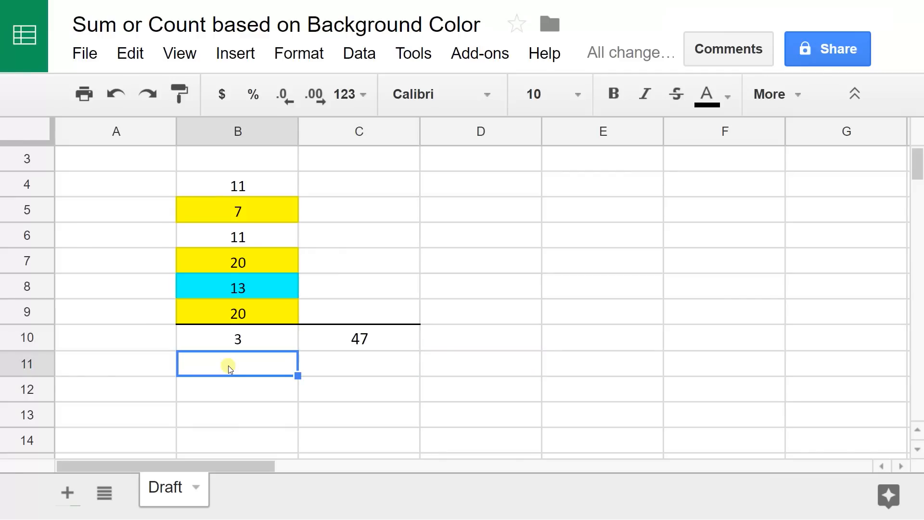
left_click(237, 339)
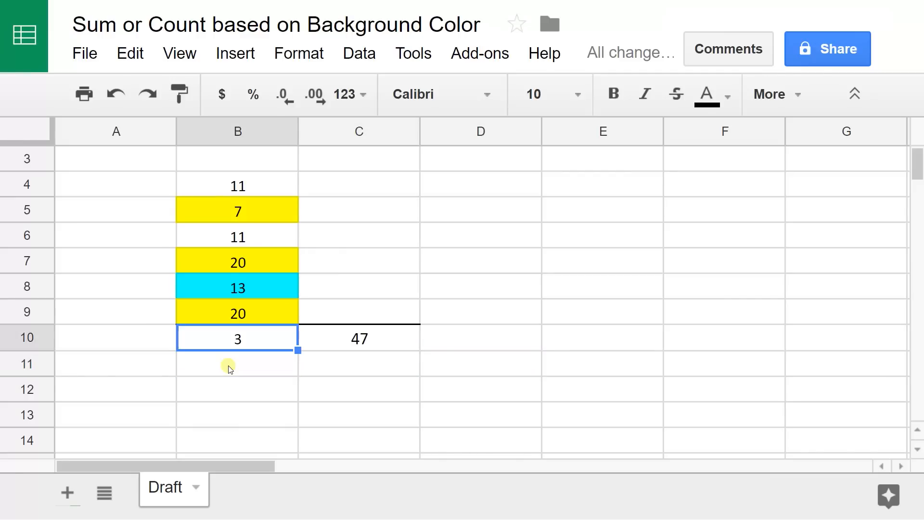
left_click(236, 364)
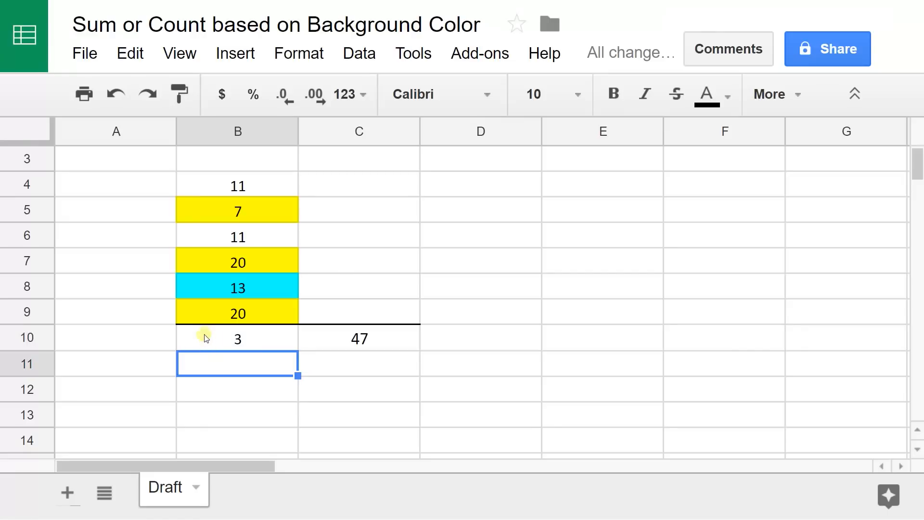
type("=countColoredCells(B4:B9,B5)")
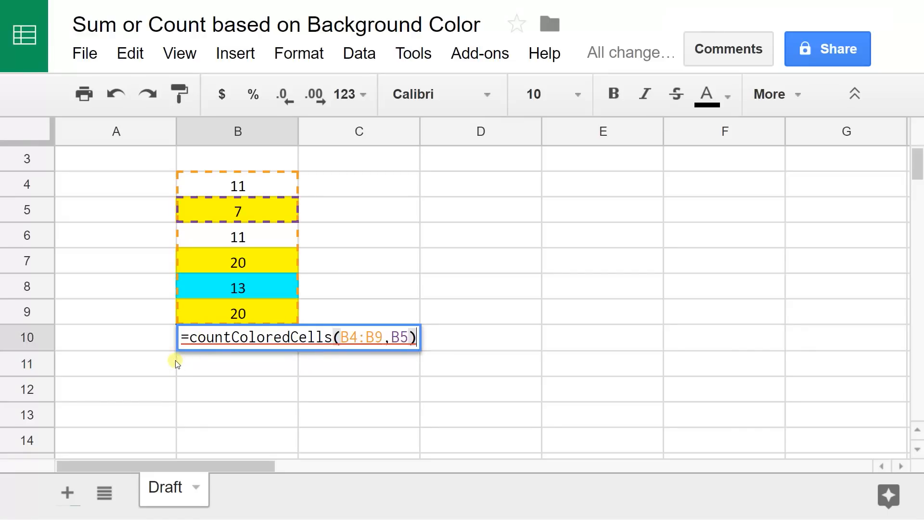
mouse_move(204, 360)
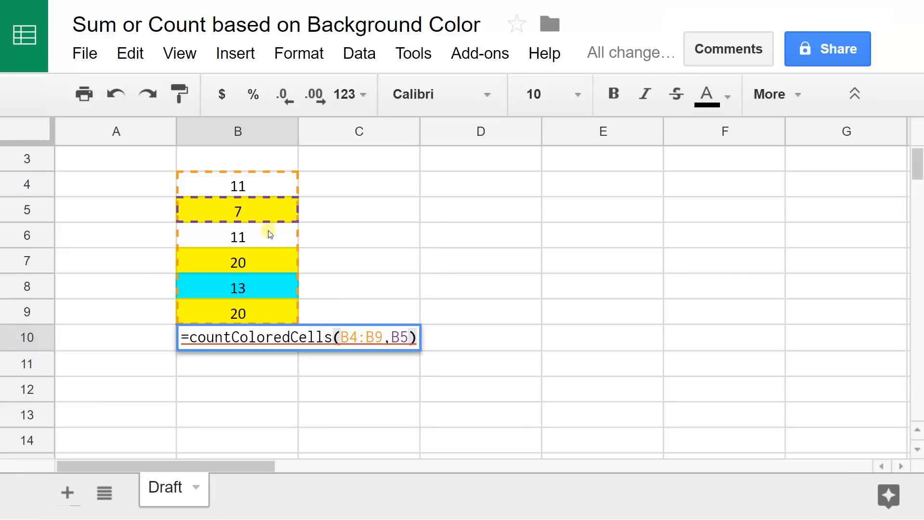
mouse_move(257, 323)
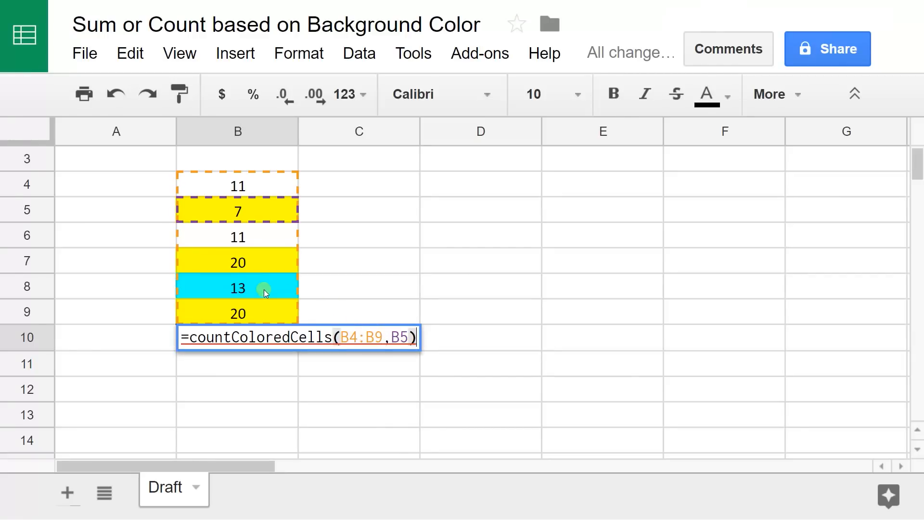
mouse_move(311, 323)
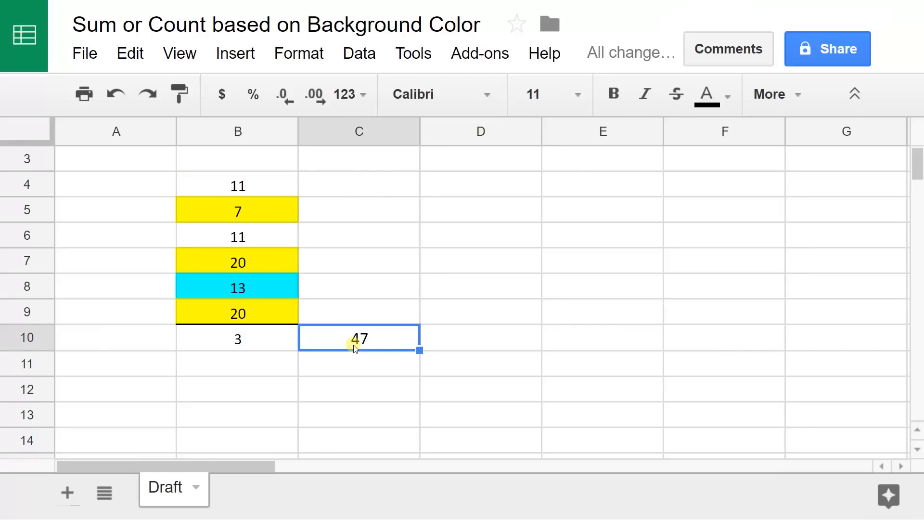
Inspect the =sumColoredCells(B4:B9,B5) formula in C10 and leave it unchanged
double_click(359, 337)
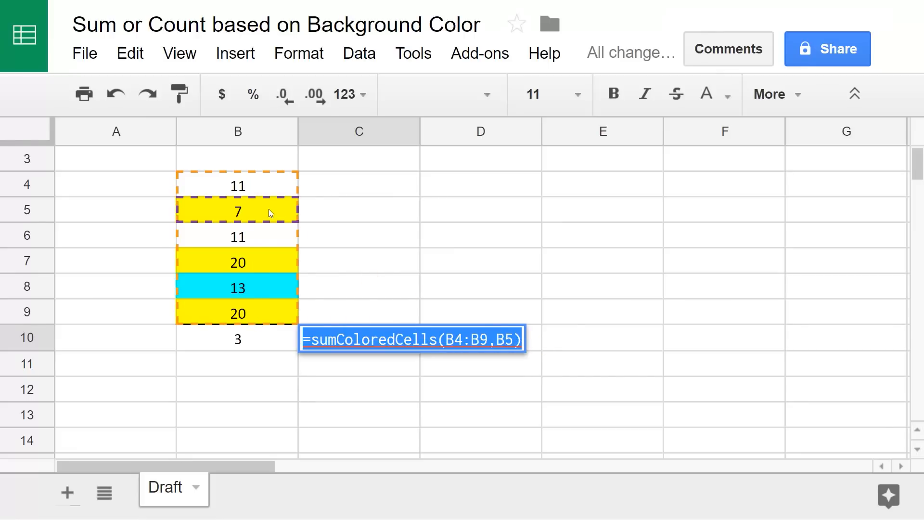
key("Enter")
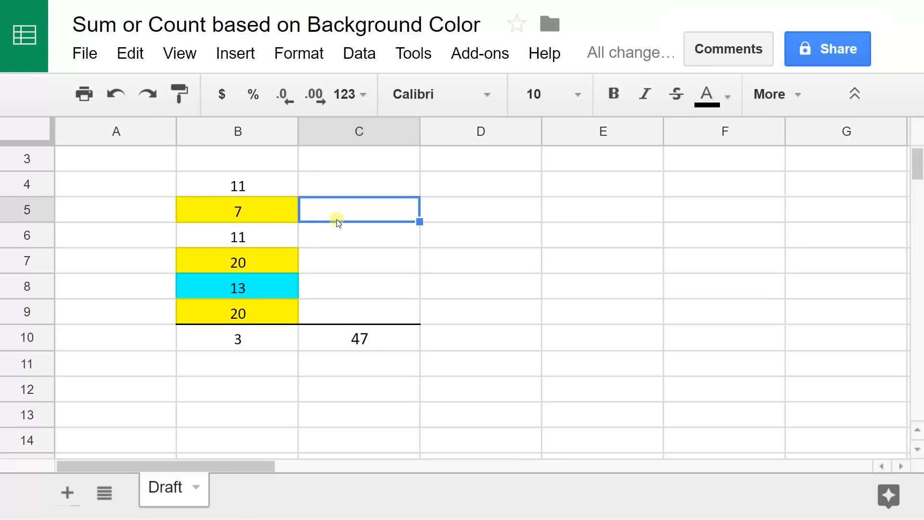
mouse_move(284, 218)
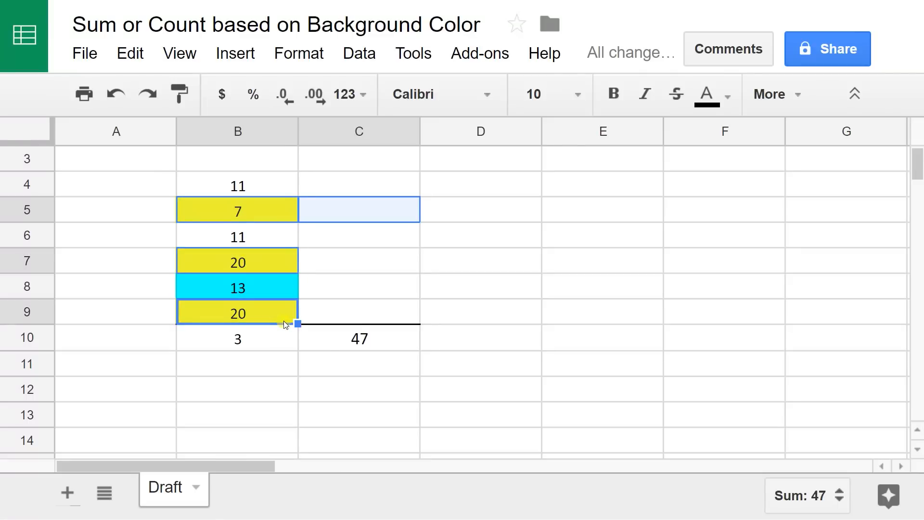
left_click(806, 495)
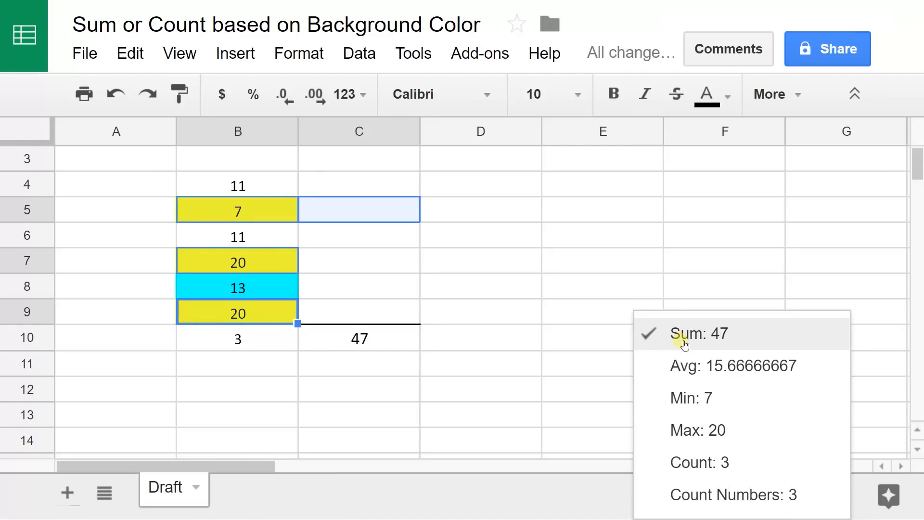
mouse_move(700, 462)
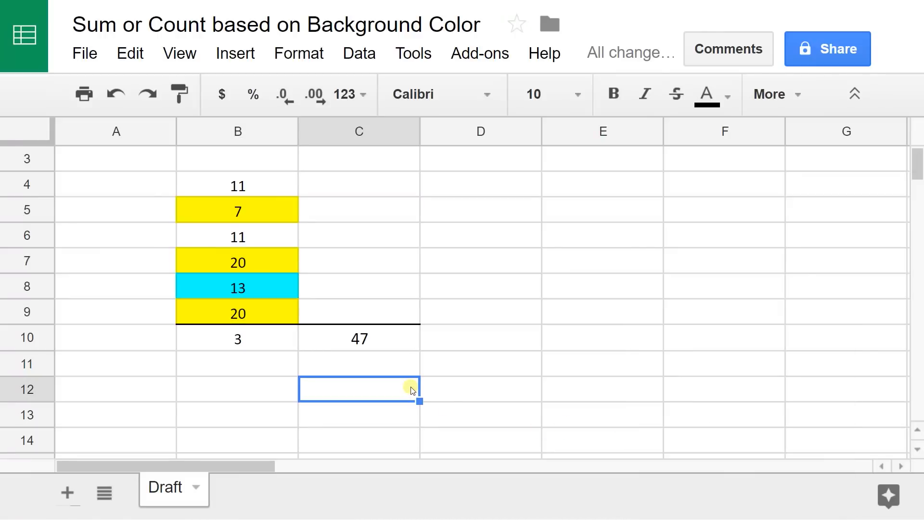
mouse_move(265, 347)
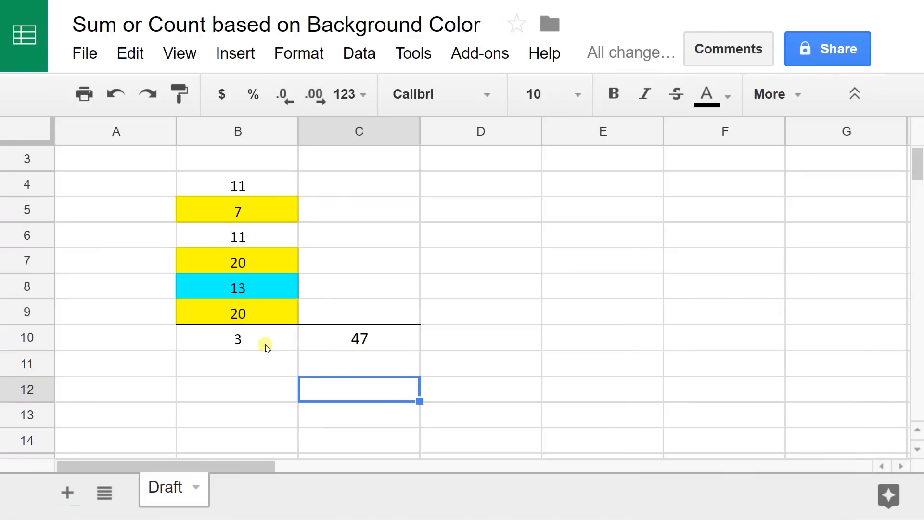
left_click(412, 53)
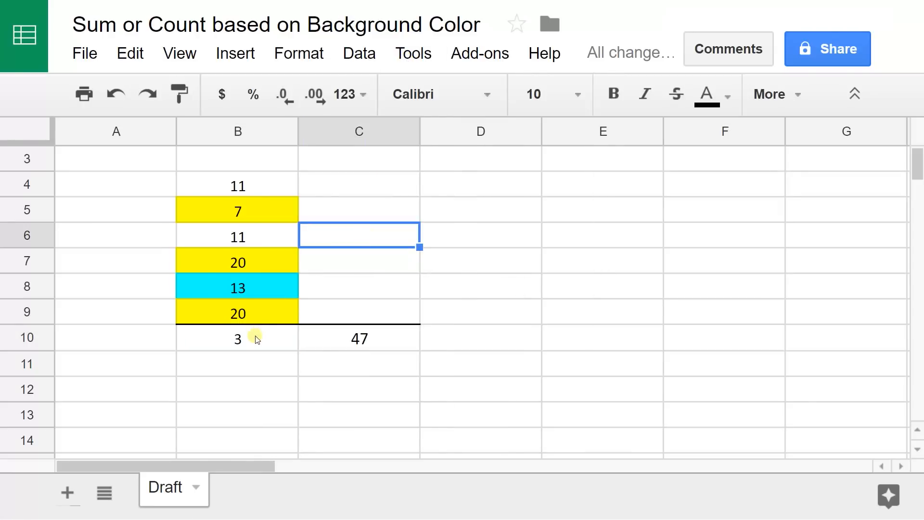
left_click(238, 338)
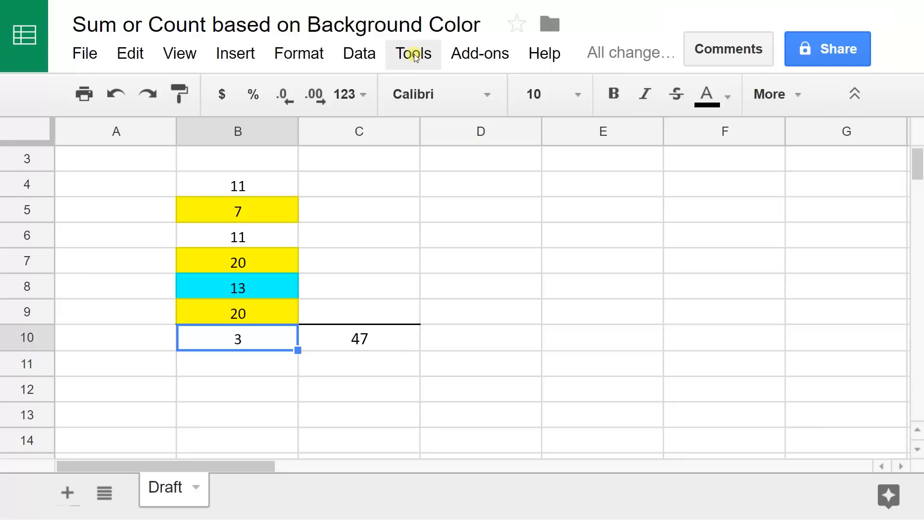
Open the Apps Script editor from the Tools menu
left_click(413, 52)
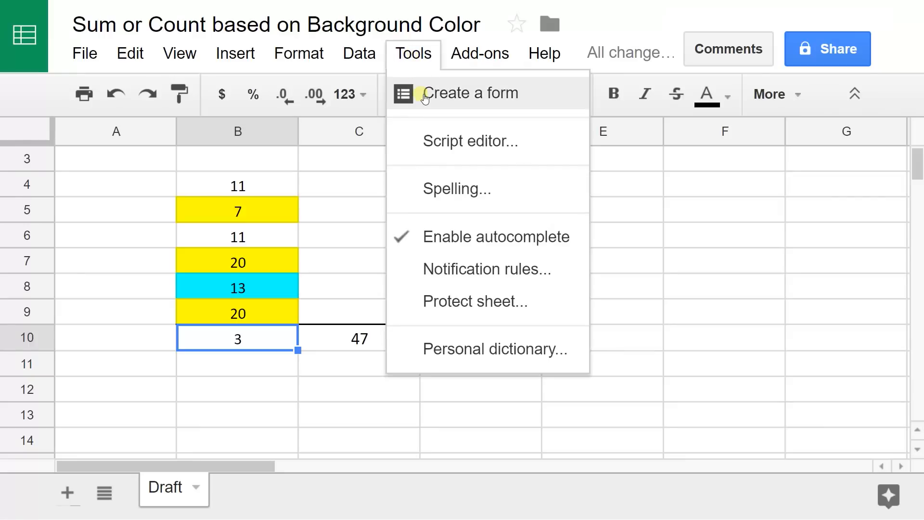
mouse_move(436, 140)
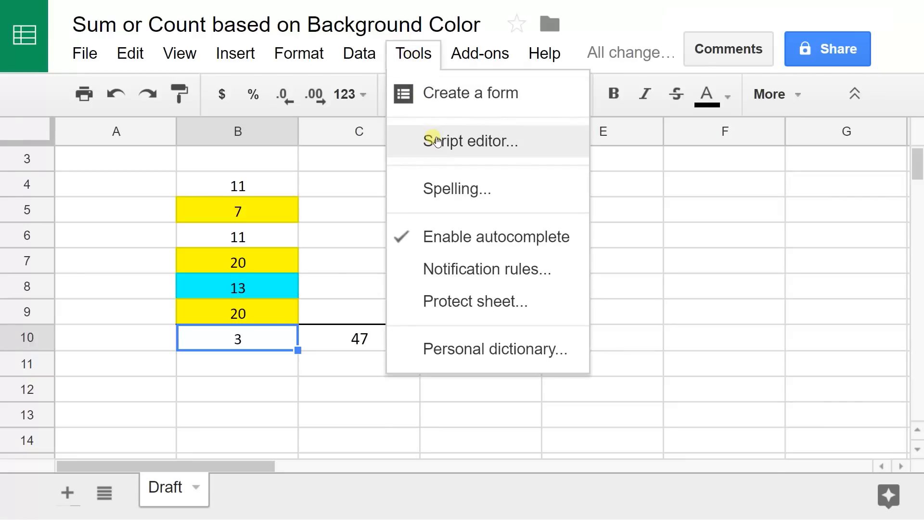
left_click(470, 141)
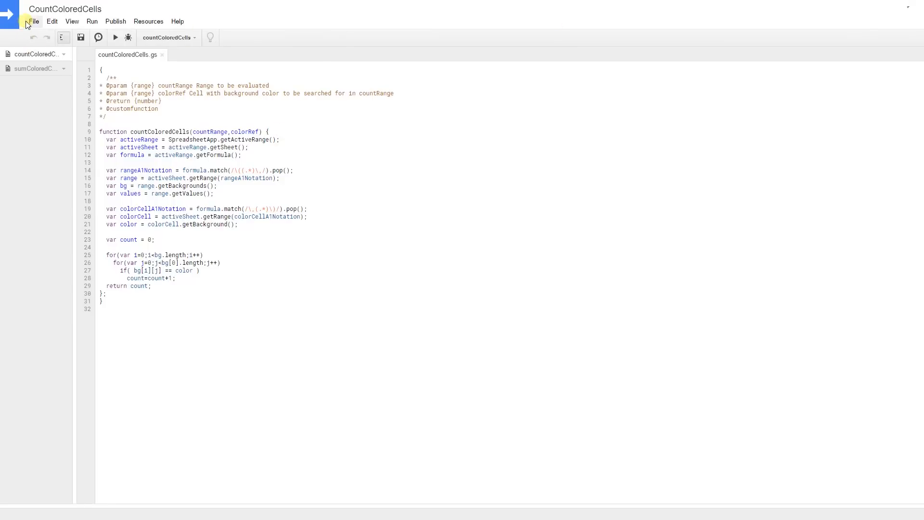
Save the CountColoredCells Apps Script project
left_click(34, 21)
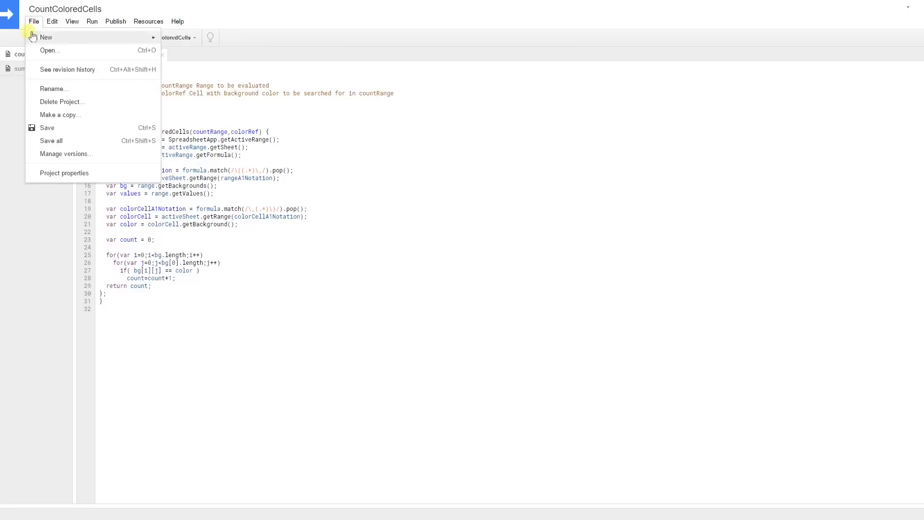
mouse_move(48, 128)
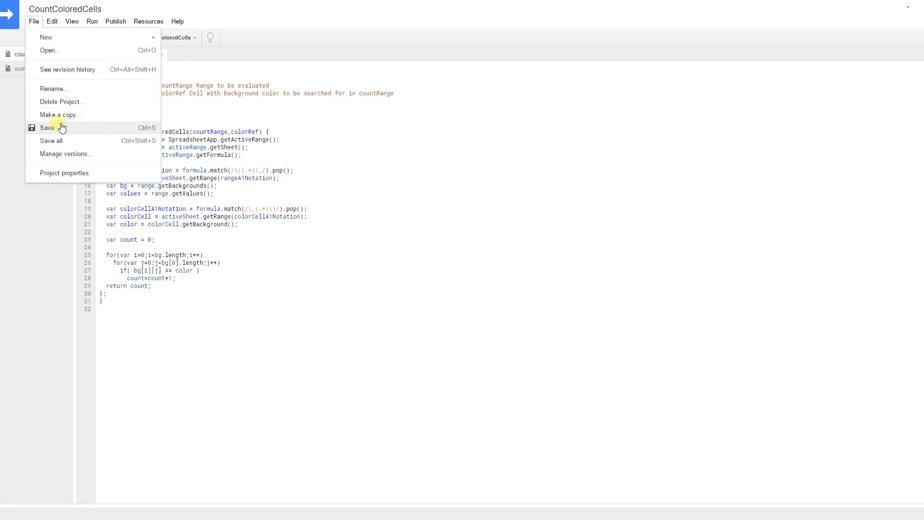
left_click(47, 127)
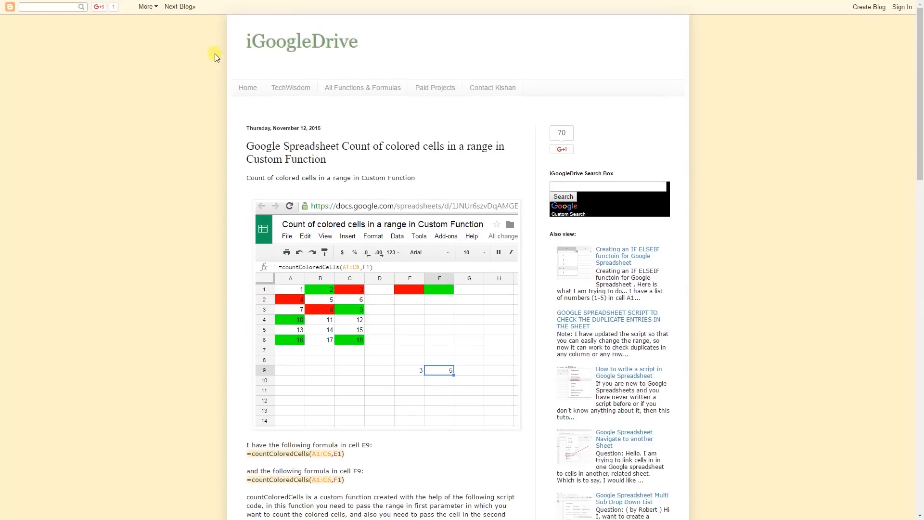
mouse_move(347, 140)
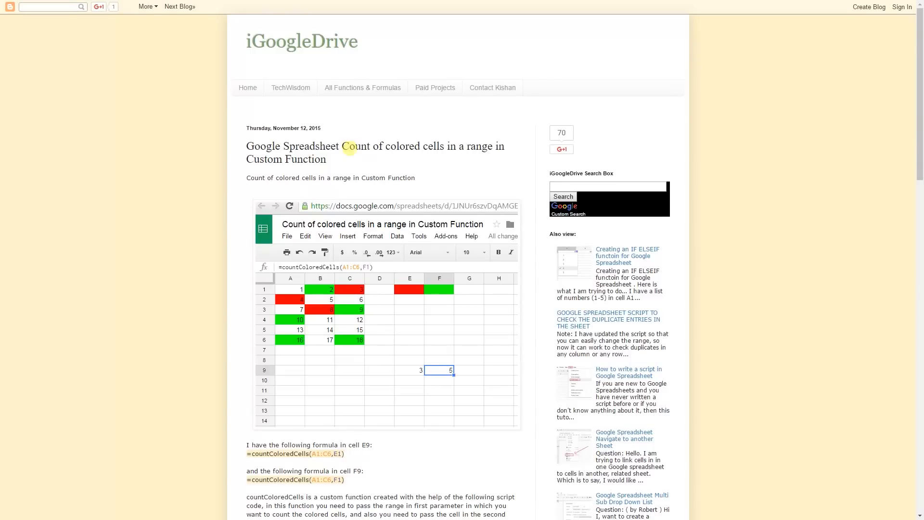
Scroll the blog post down to its countColoredCells script code
scroll("down", 3)
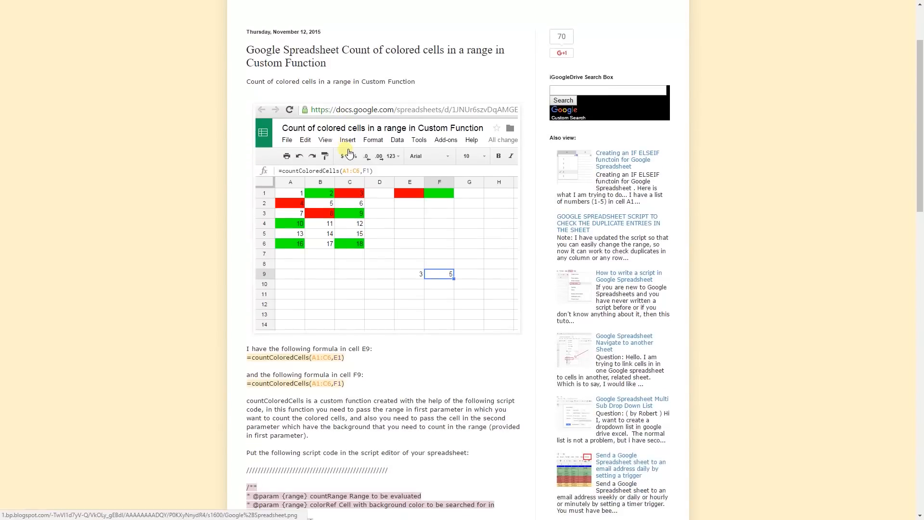
scroll("down", 3)
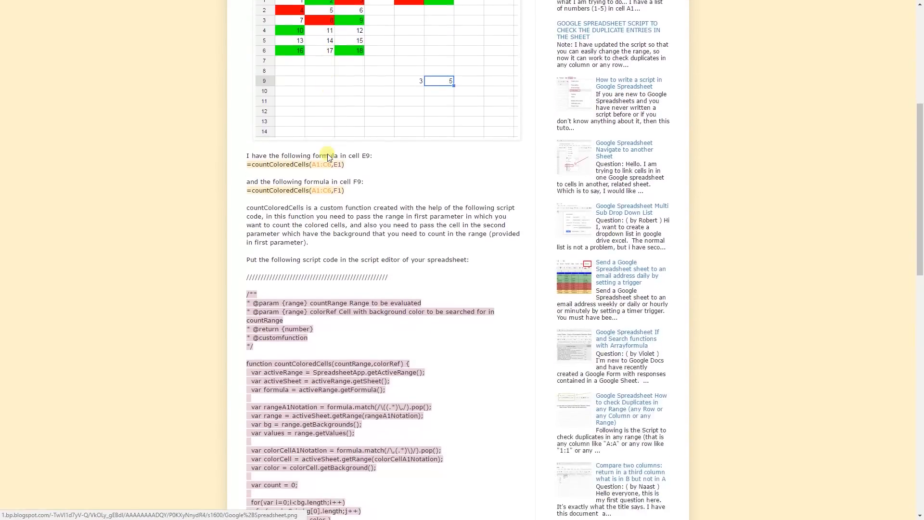
scroll("down", 3)
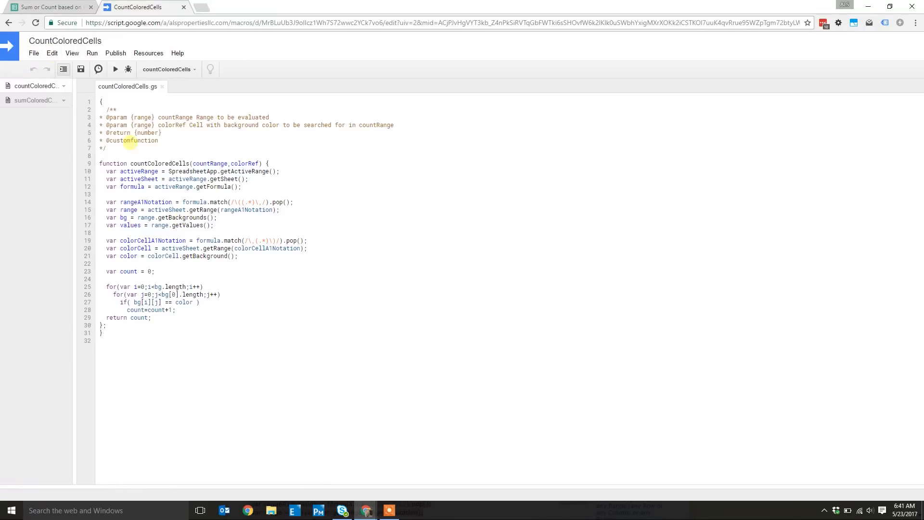
mouse_move(8, 46)
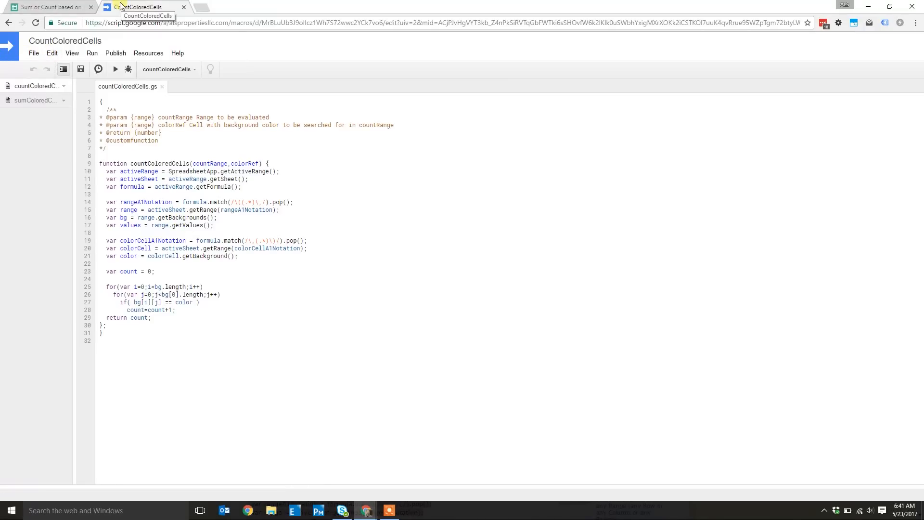
left_click(34, 53)
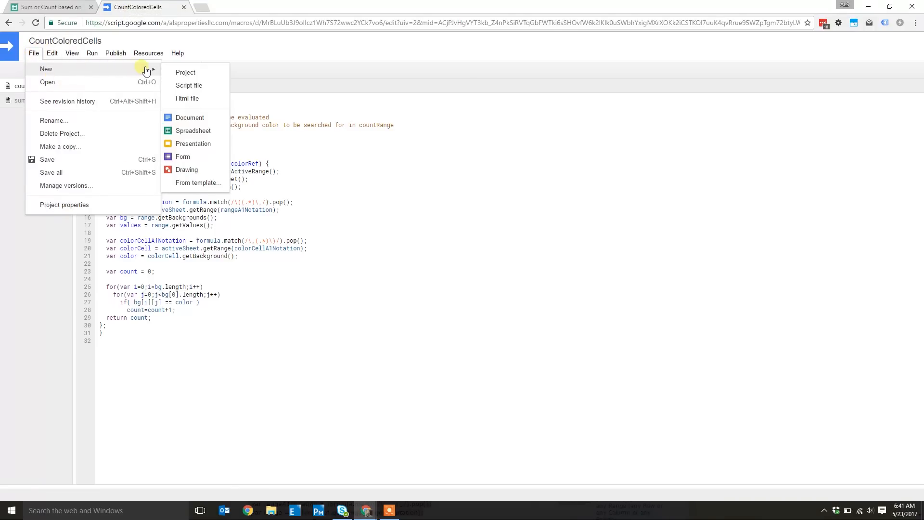
left_click(189, 84)
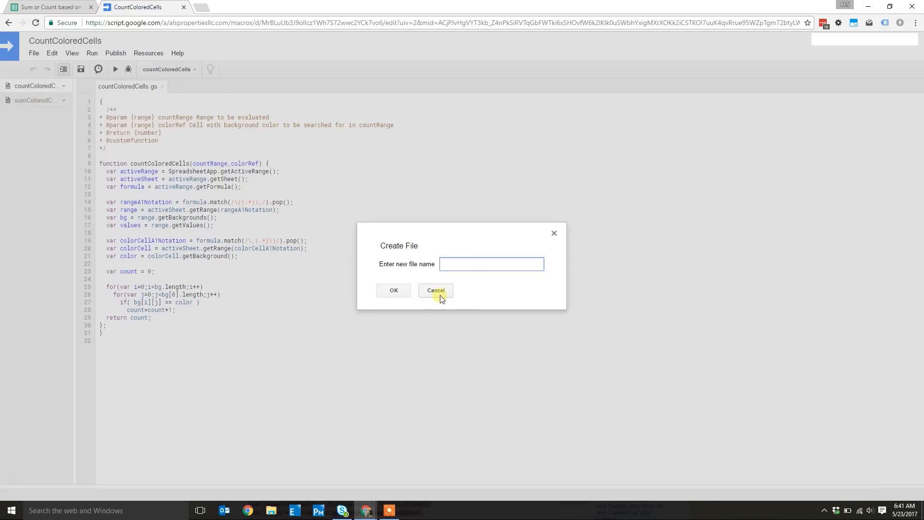
left_click(435, 290)
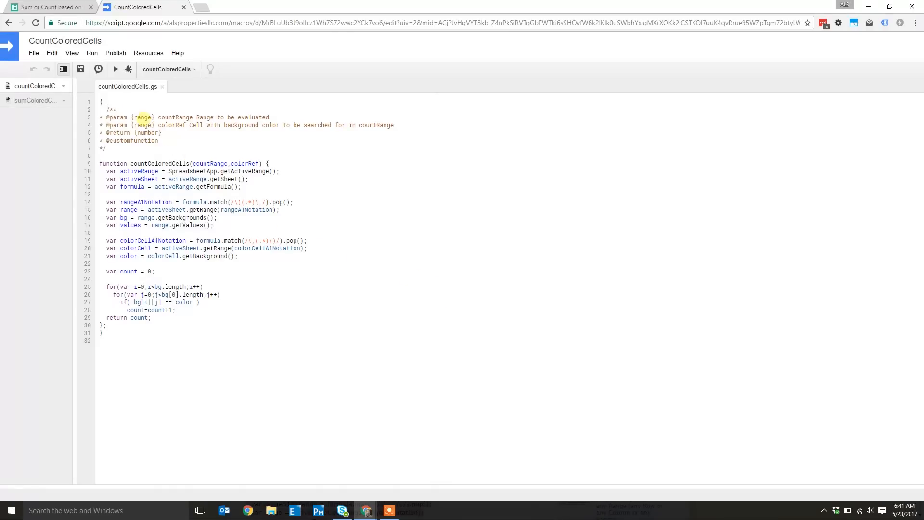
left_click(139, 337)
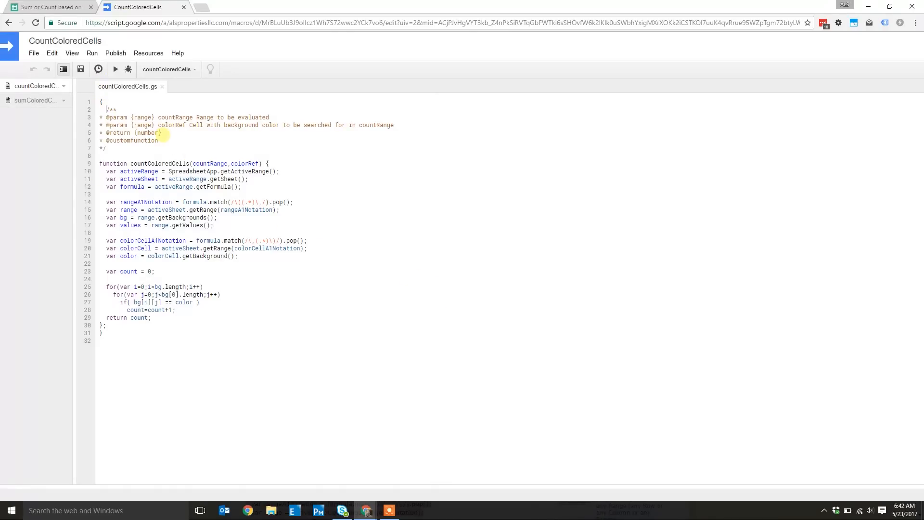
double_click(136, 163)
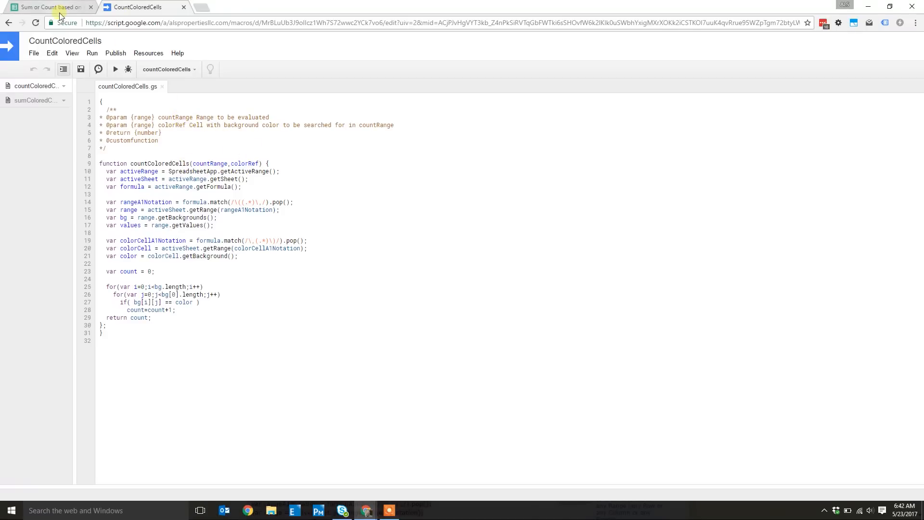
Save the countColoredCells script and re-confirm B10's formula, still showing 3 beside 47
left_click(47, 7)
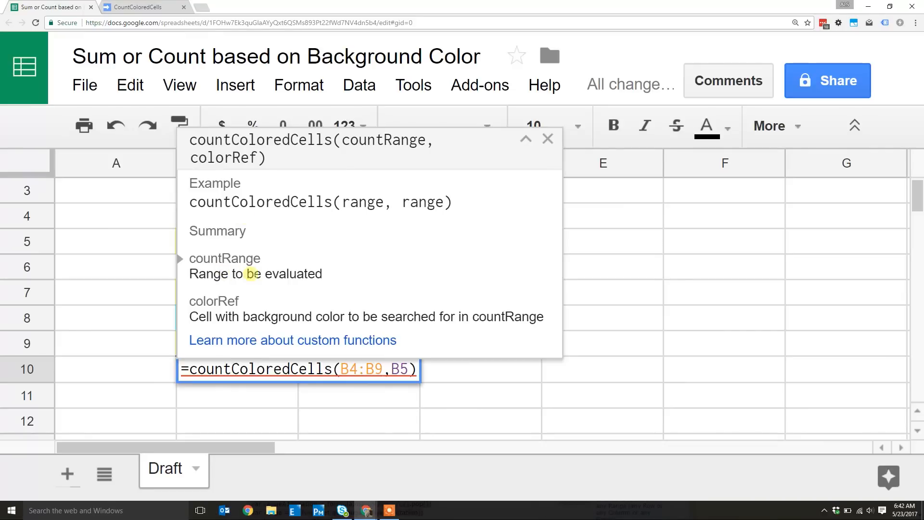
mouse_move(288, 318)
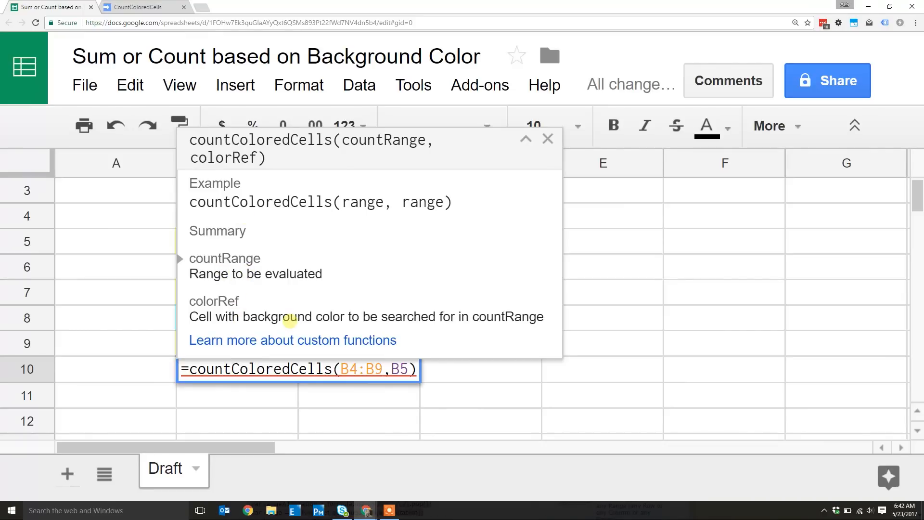
mouse_move(317, 310)
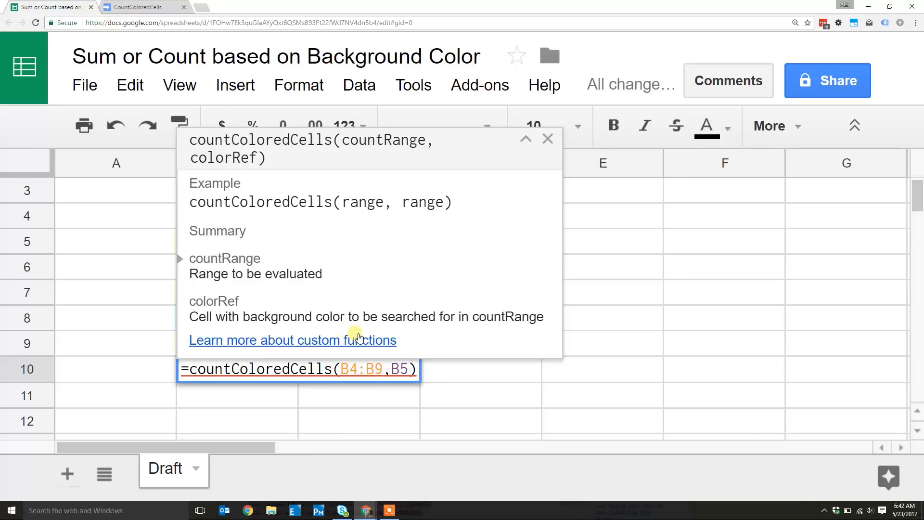
mouse_move(547, 139)
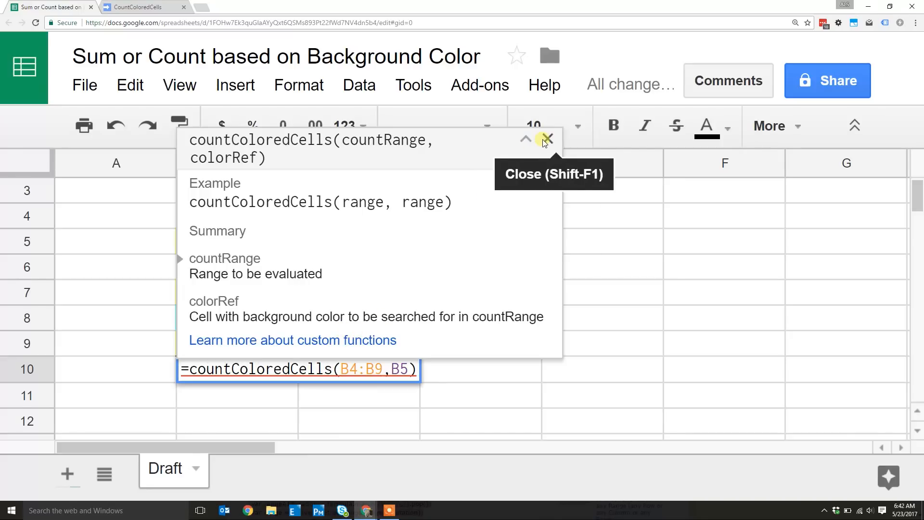
left_click(142, 6)
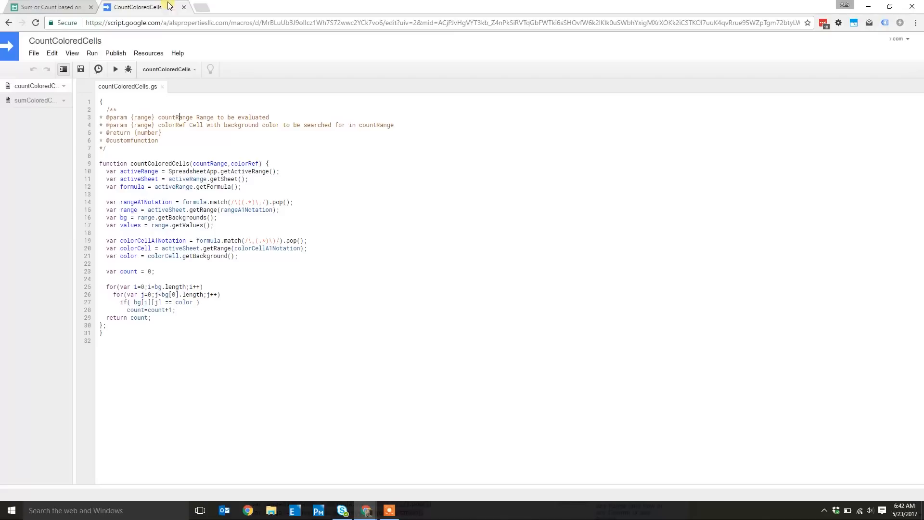
left_click(81, 69)
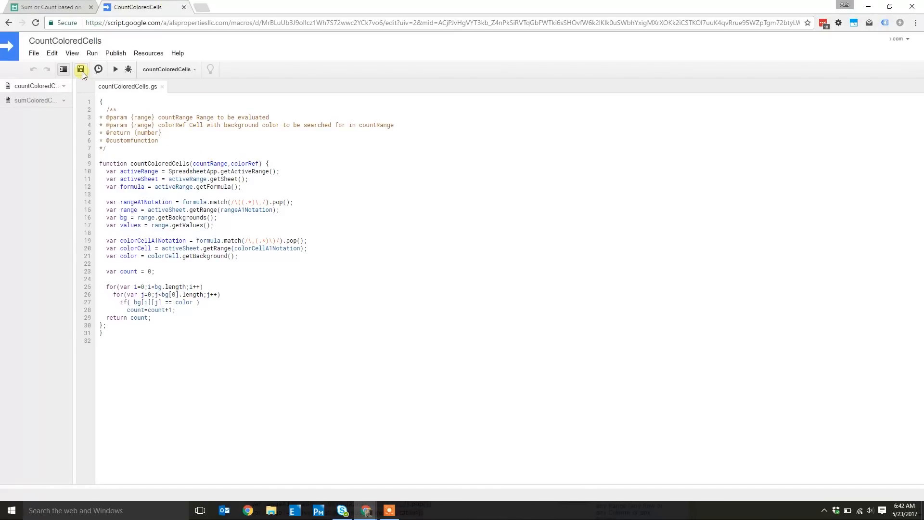
left_click(50, 7)
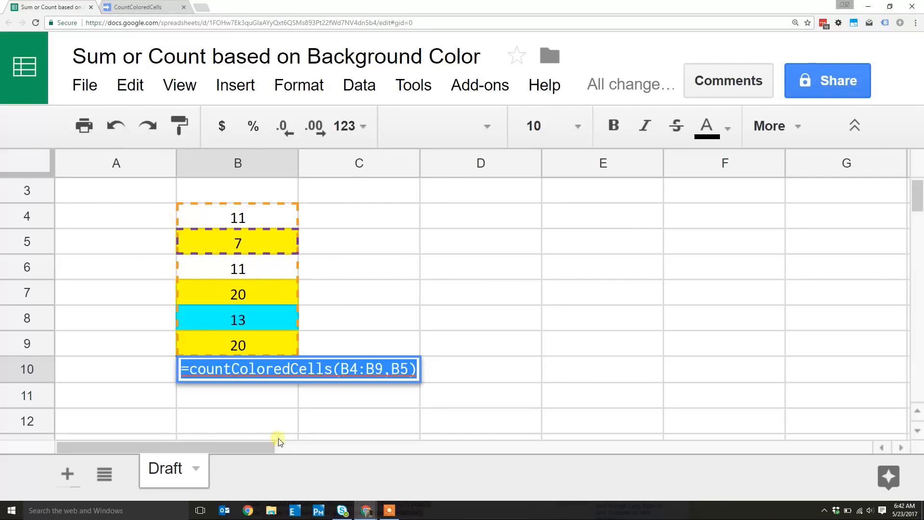
key("enter")
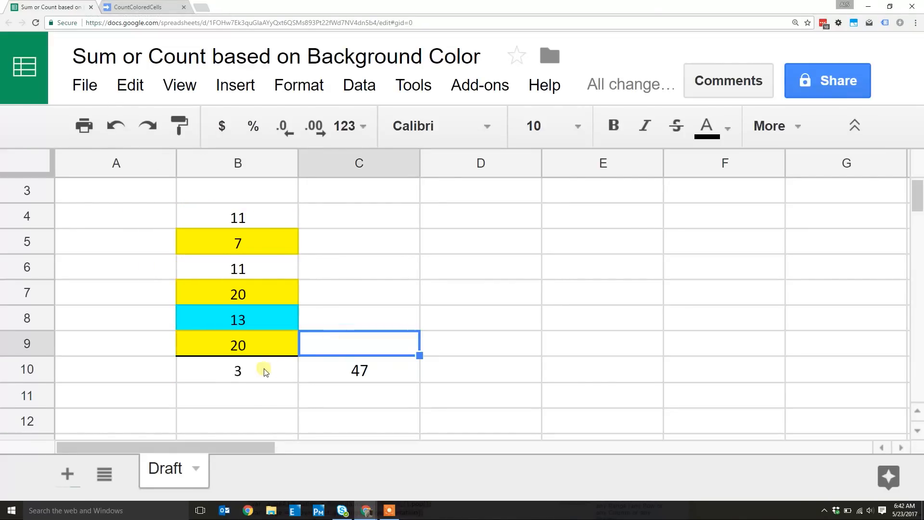
left_click(238, 370)
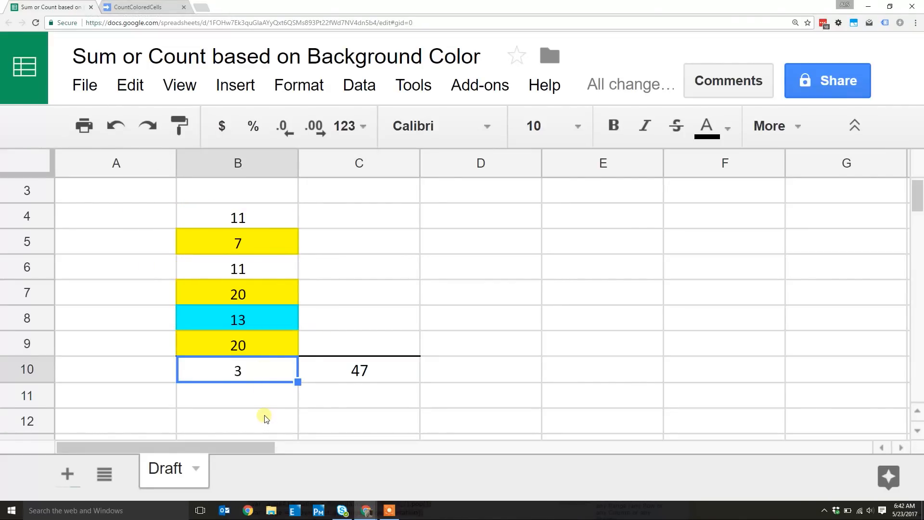